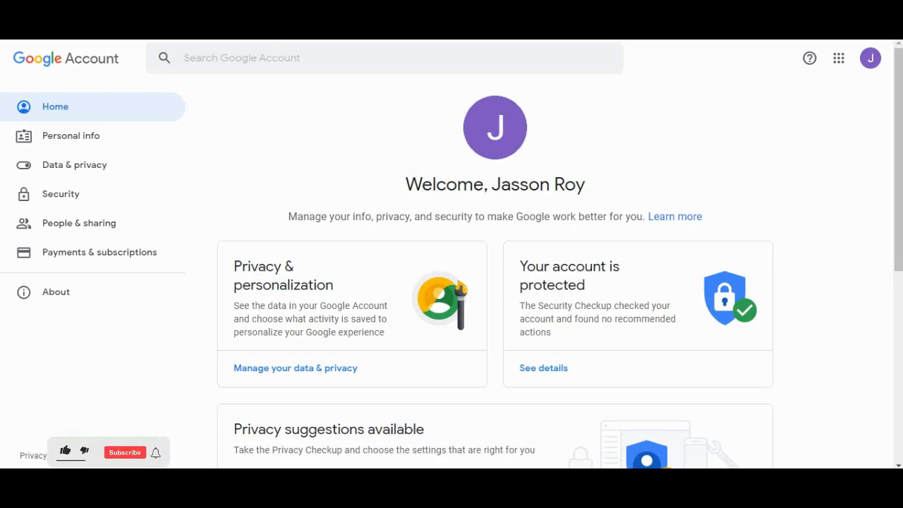
Step: Browse the YouTube home page before signing in
click(65, 451)
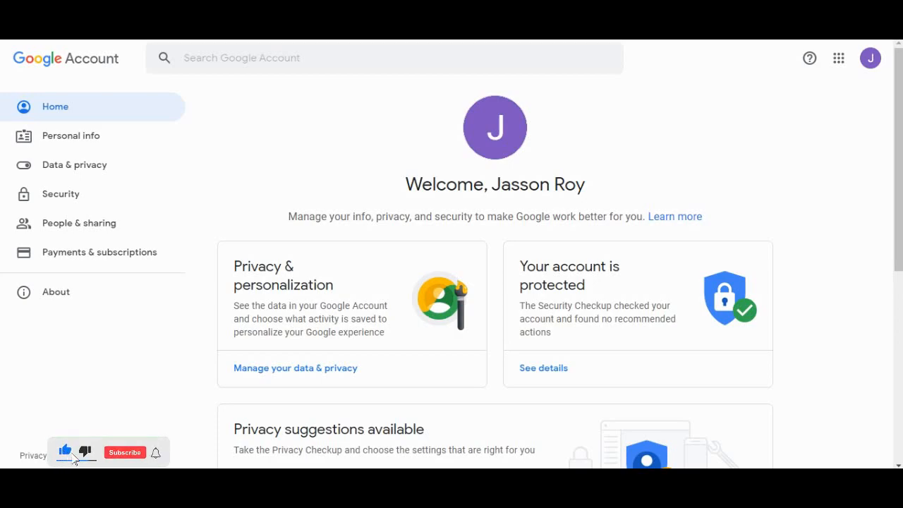
click(124, 452)
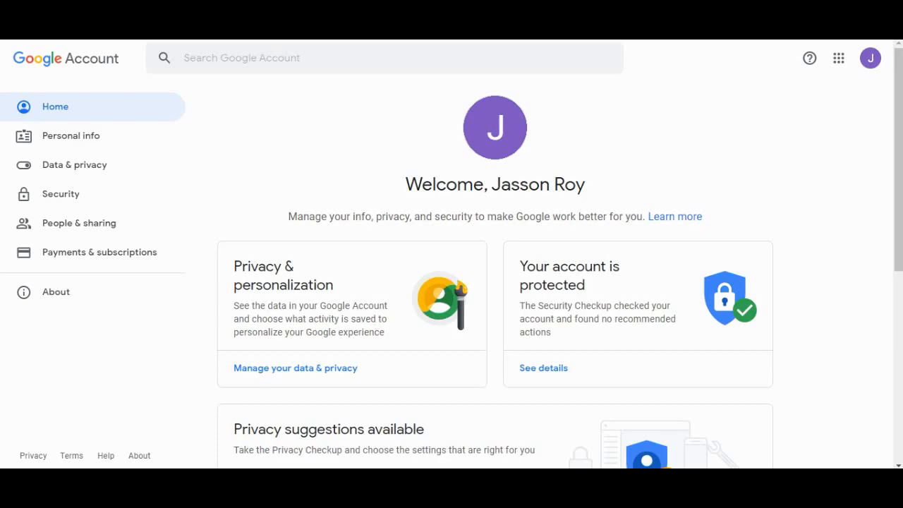
scroll(down, 3)
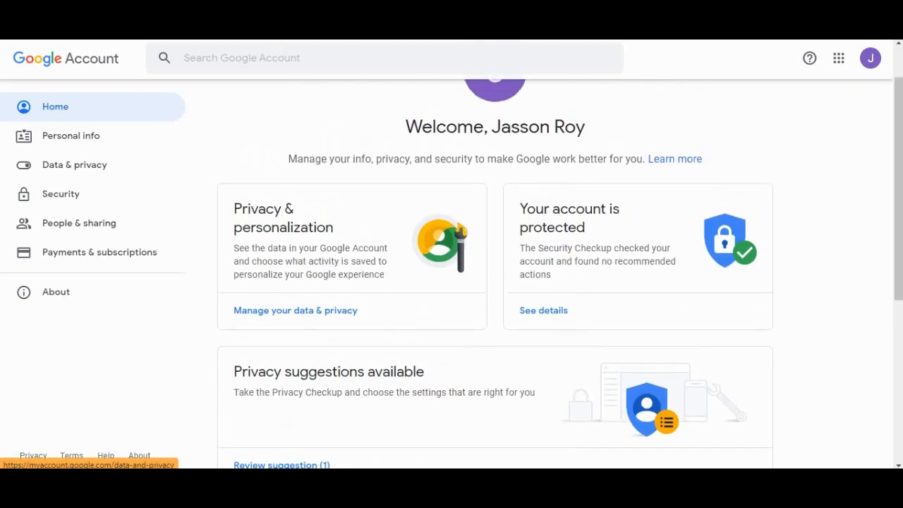
scroll(down, 3)
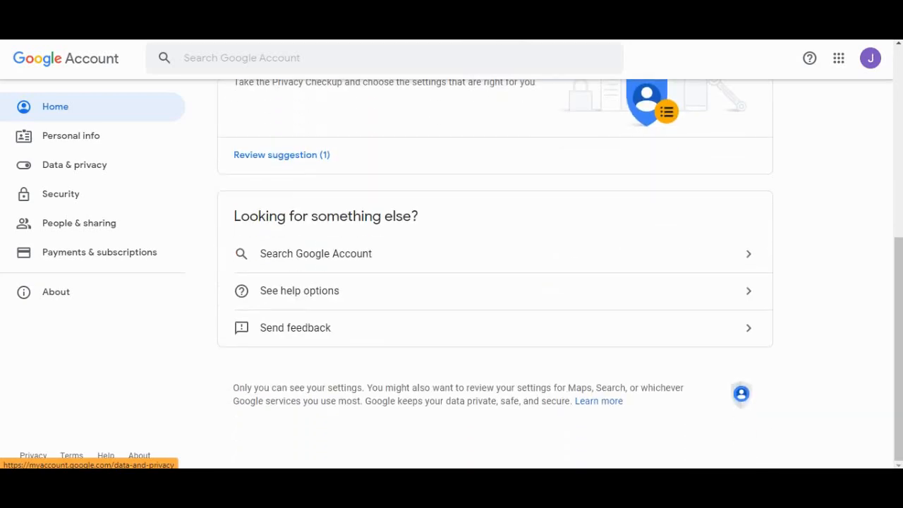
scroll(up, 3)
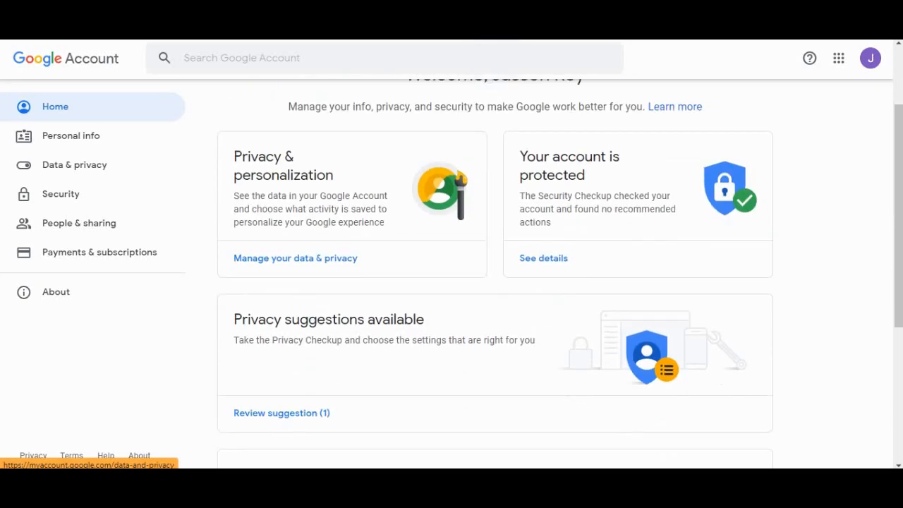
scroll(up, 3)
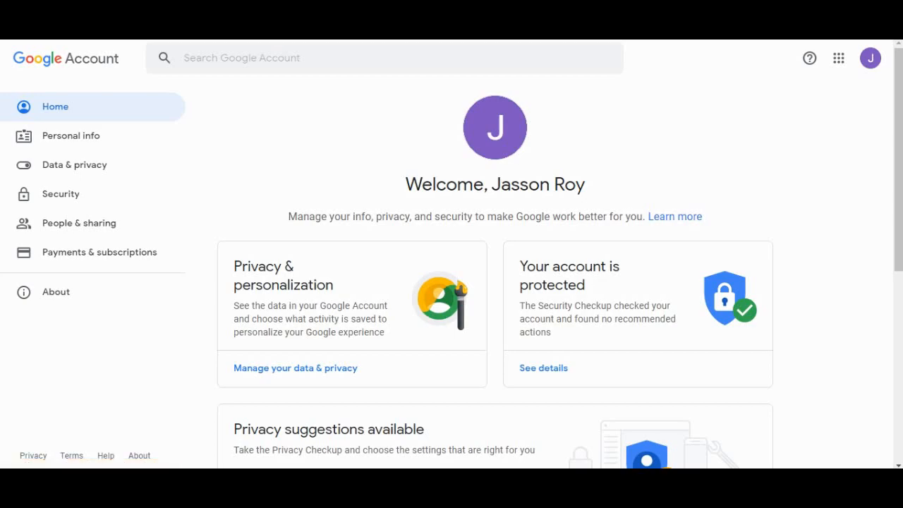
scroll(down, 3)
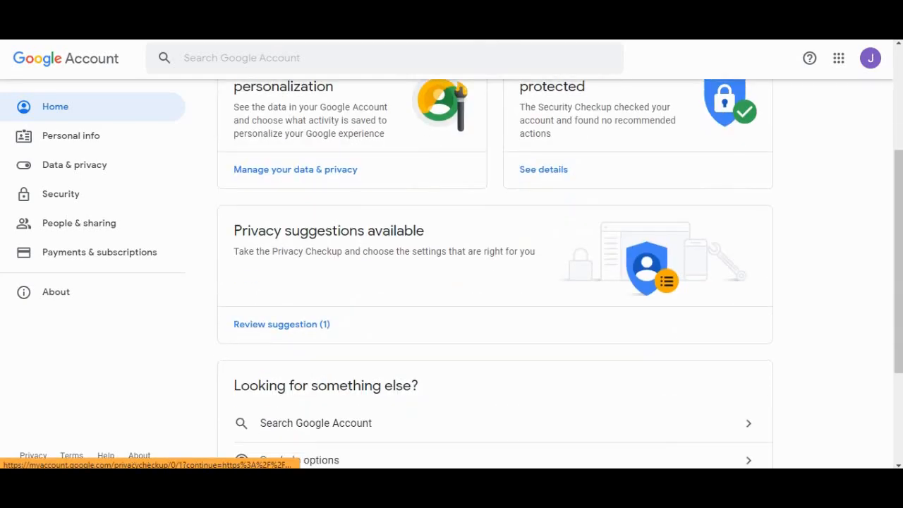
scroll(up, 3)
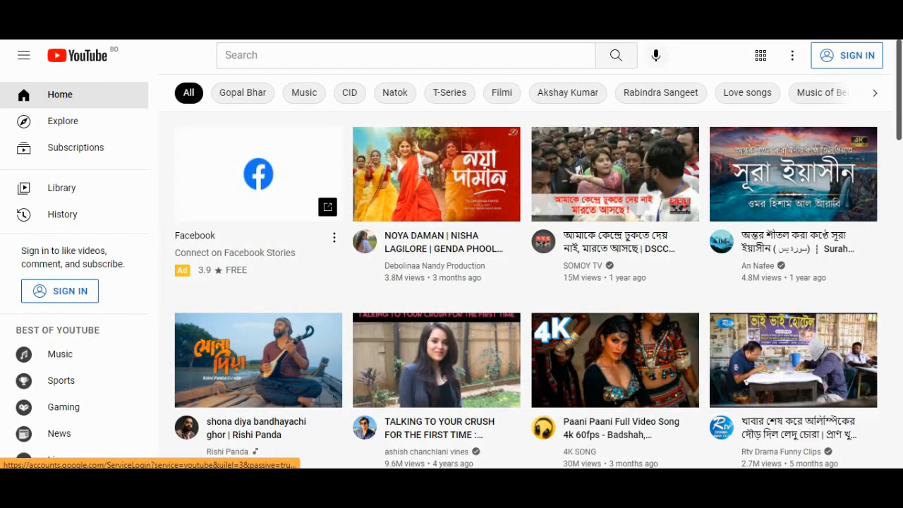
Step: Start signing in to YouTube and continue past Google's 'Verify it's you' notice
click(846, 55)
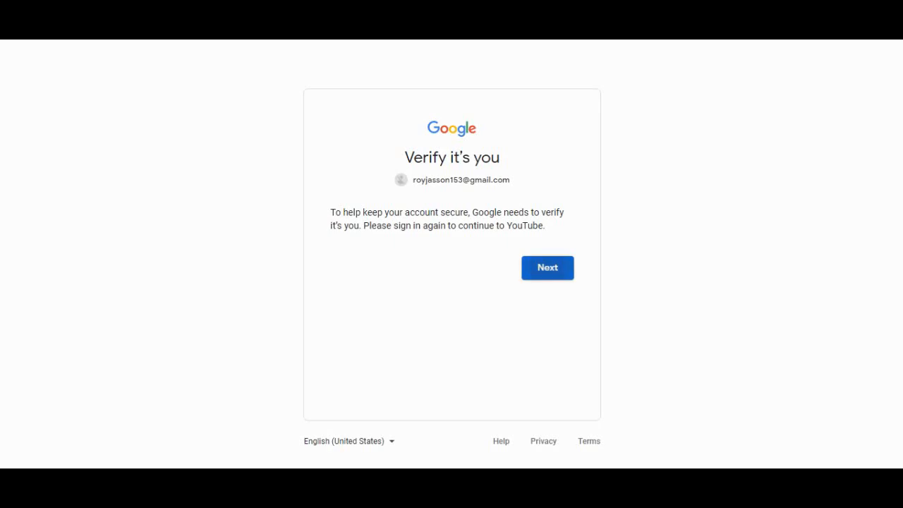
click(547, 267)
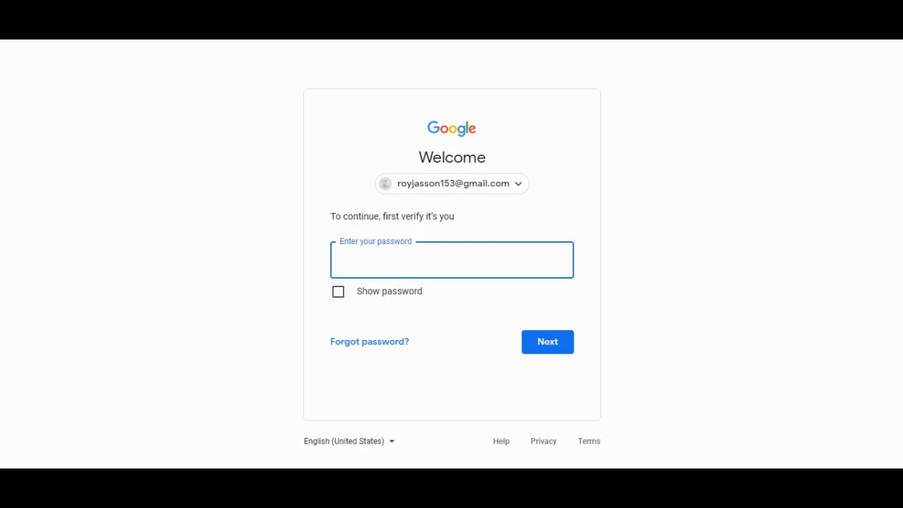
Step: Enter the Google account password with Show password ticked and submit it
click(451, 258)
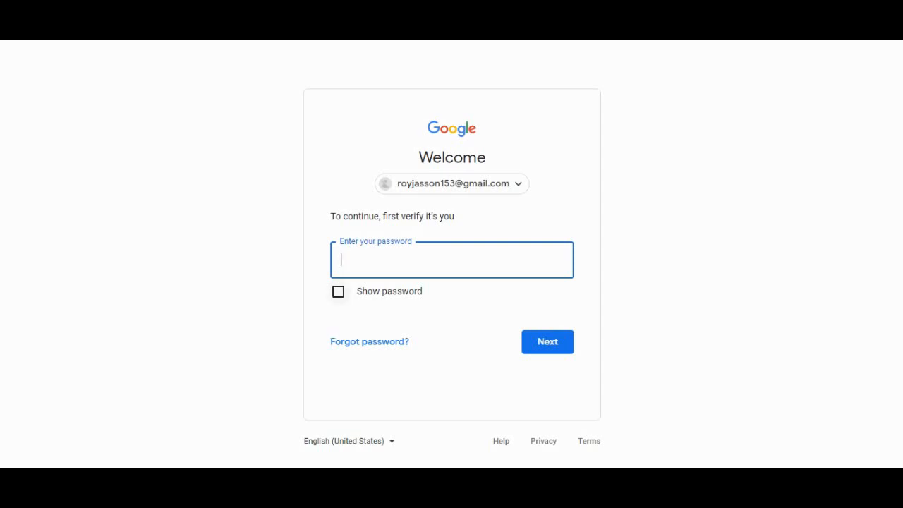
click(338, 291)
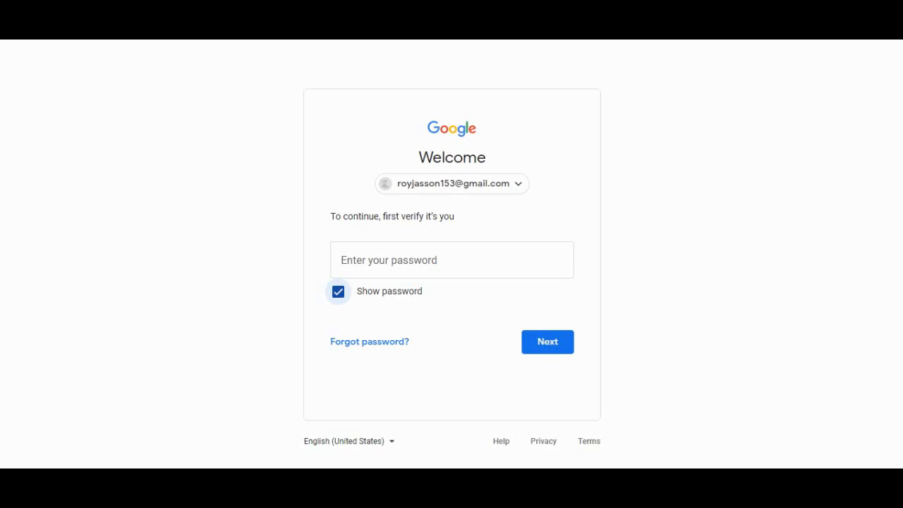
click(546, 341)
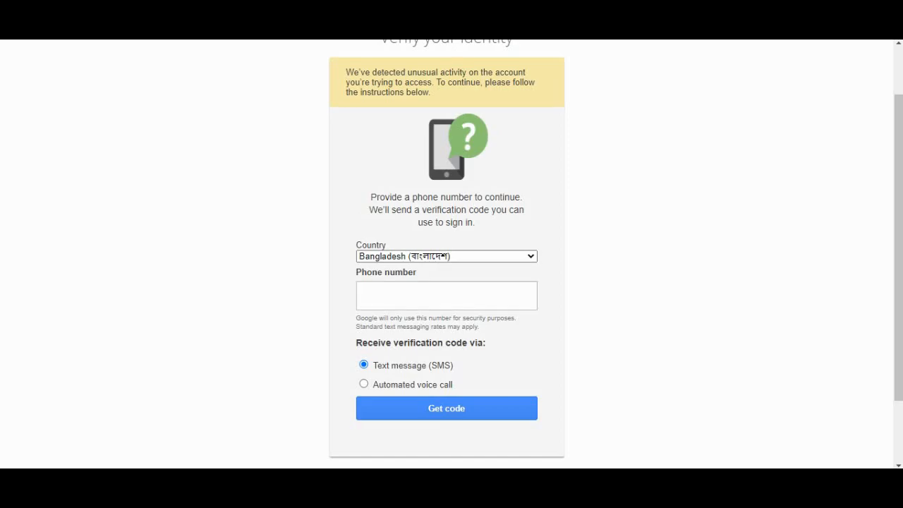
click(445, 295)
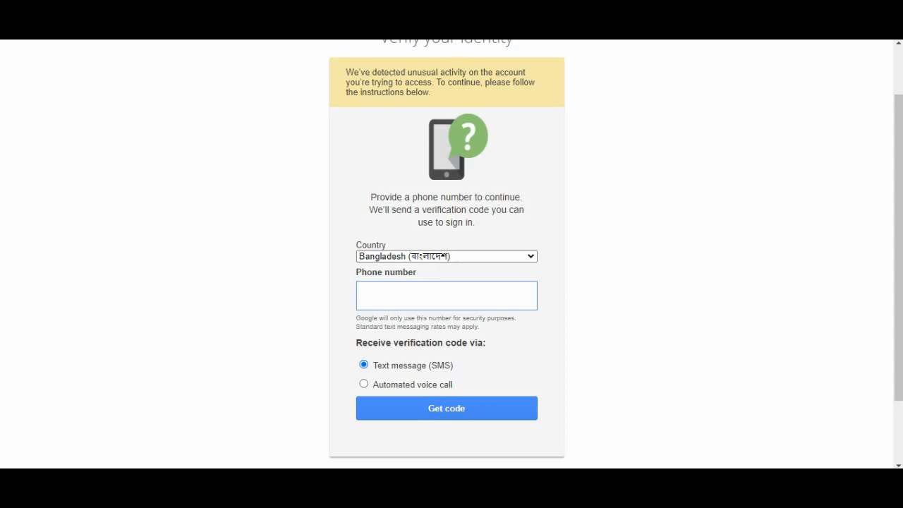
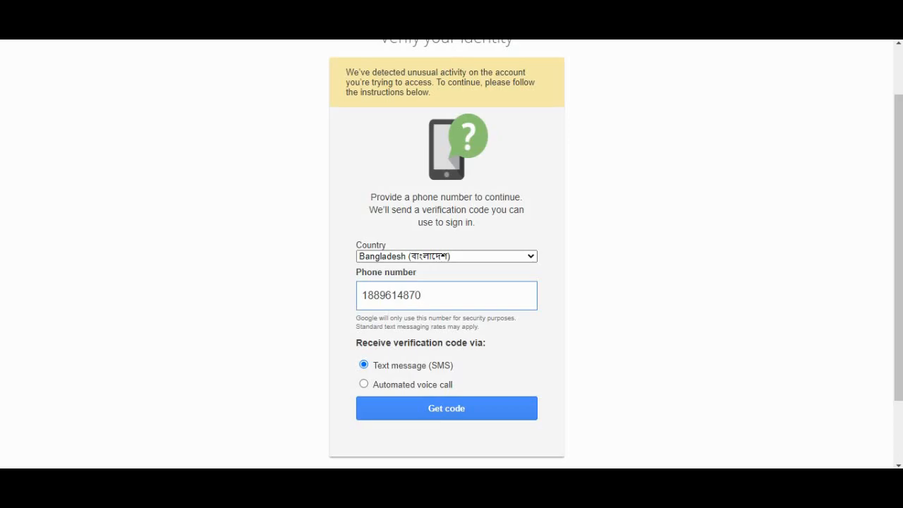
click(446, 408)
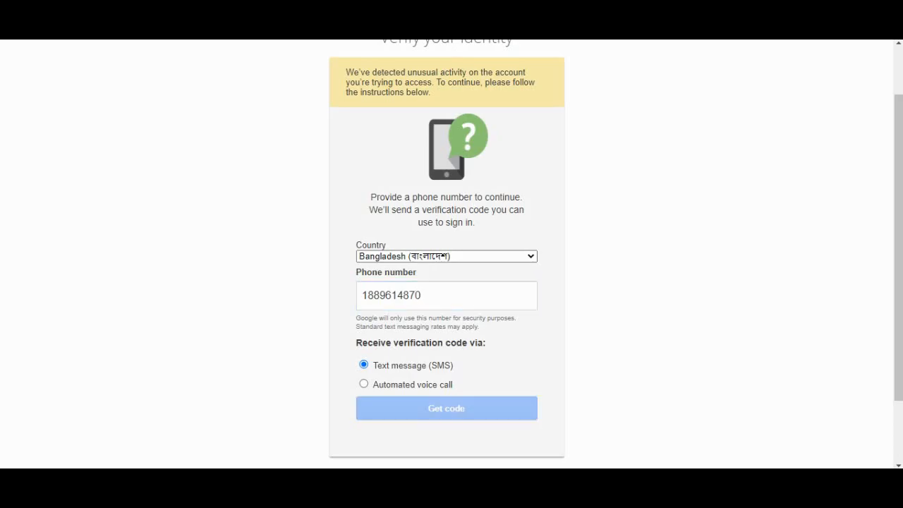
click(446, 407)
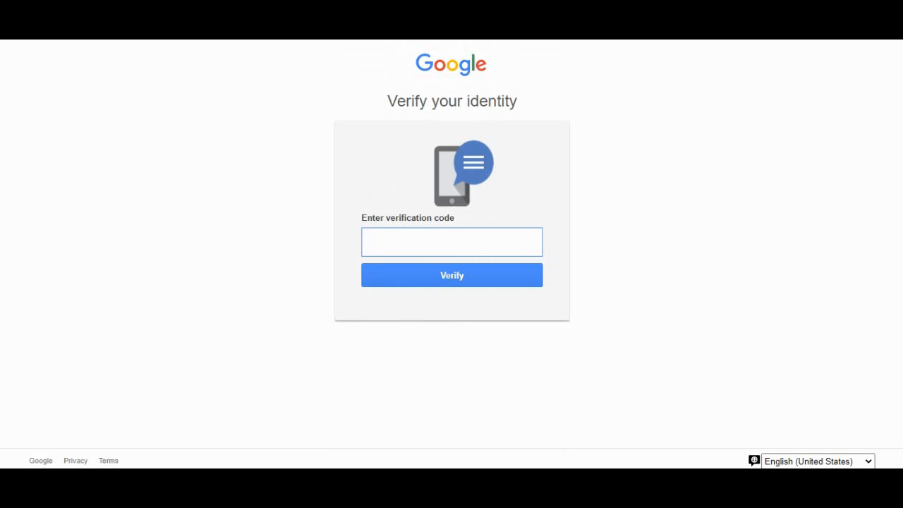
click(452, 242)
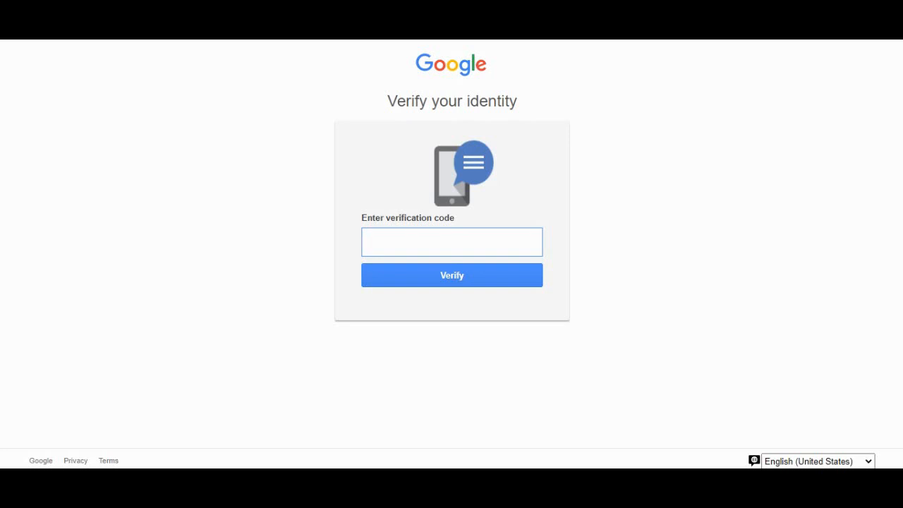
click(452, 241)
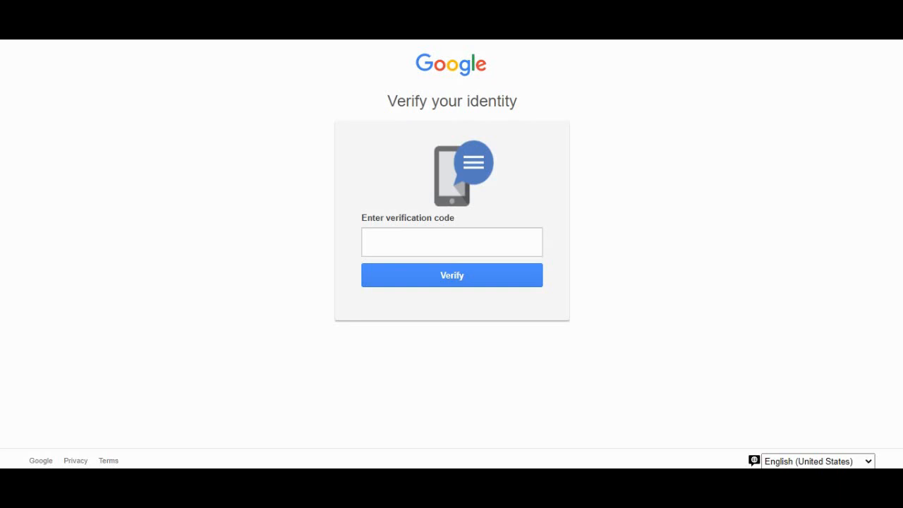
click(451, 242)
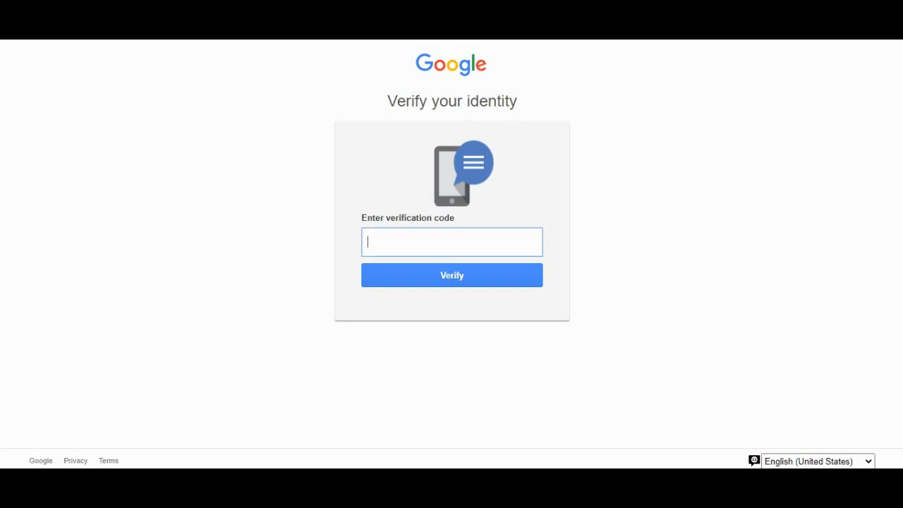
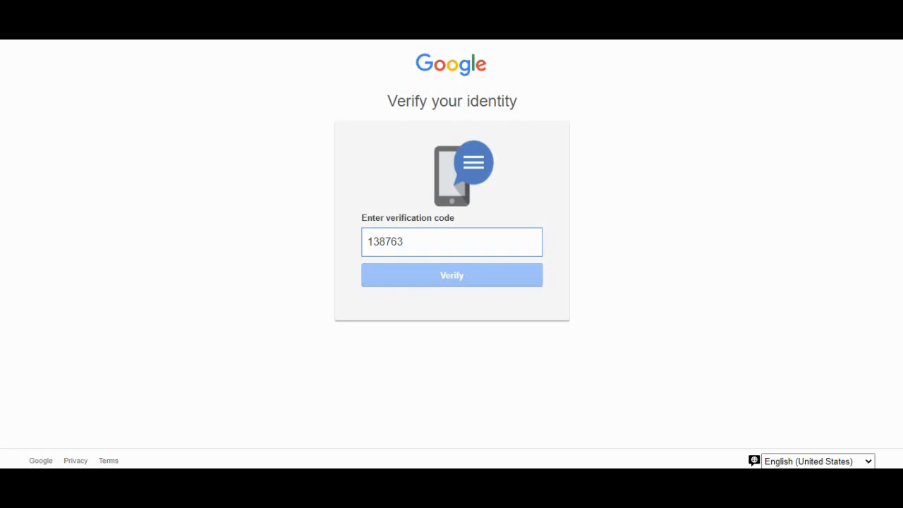
Step: Finish verification, land on YouTube signed in and bring up the account menu
click(451, 274)
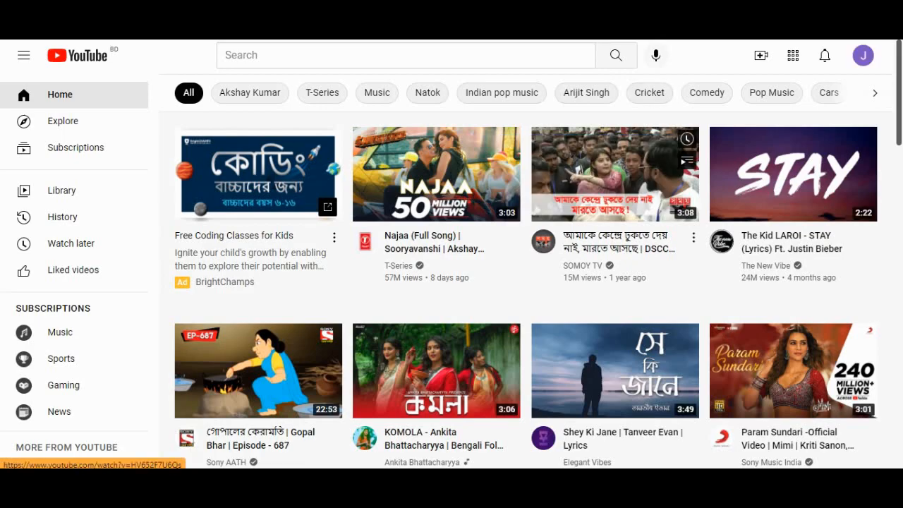
scroll(down, 3)
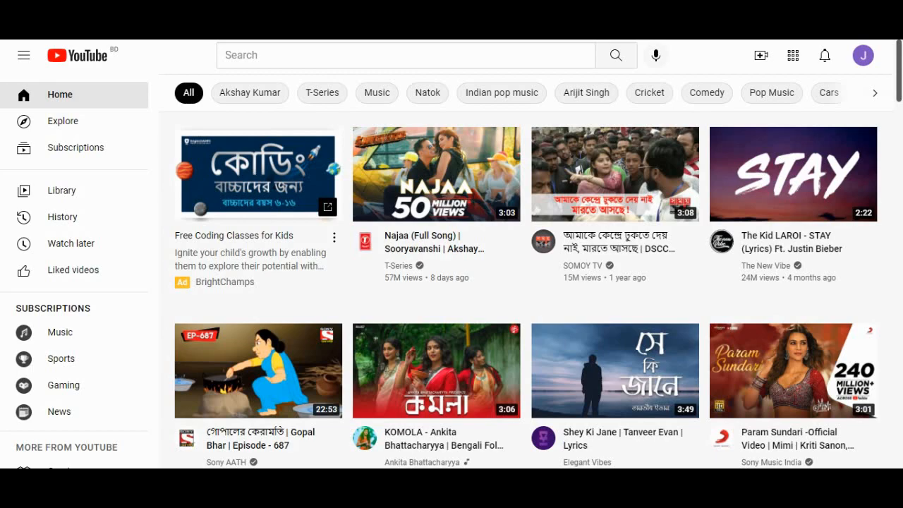
click(864, 55)
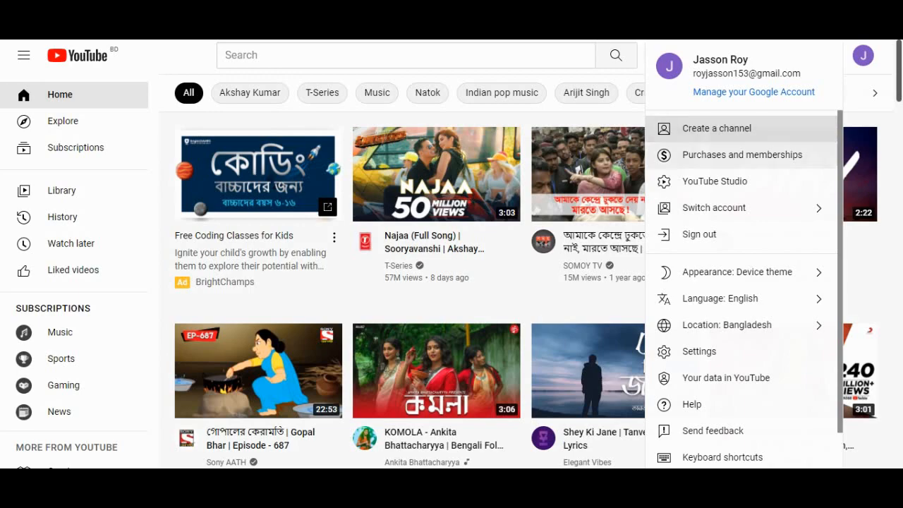
Step: Start creating a channel and replace the prefilled name with 'How To BEE'
click(716, 128)
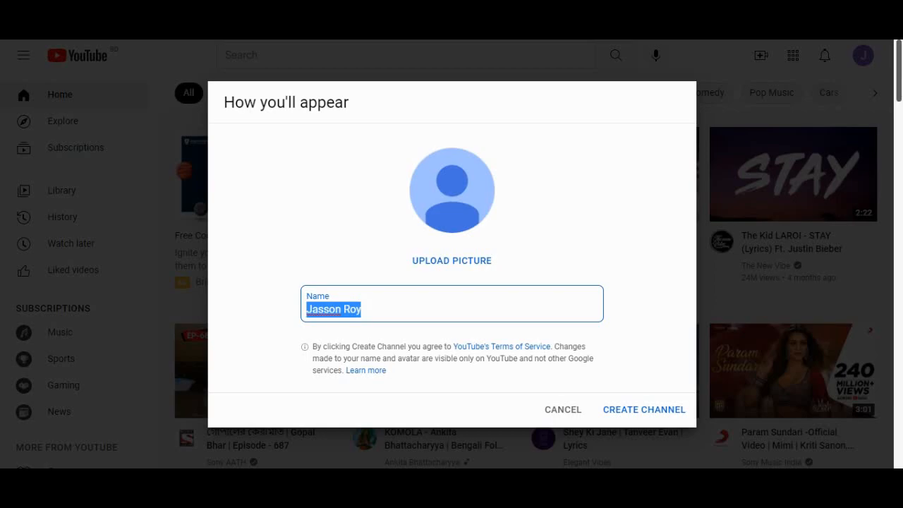
text(H)
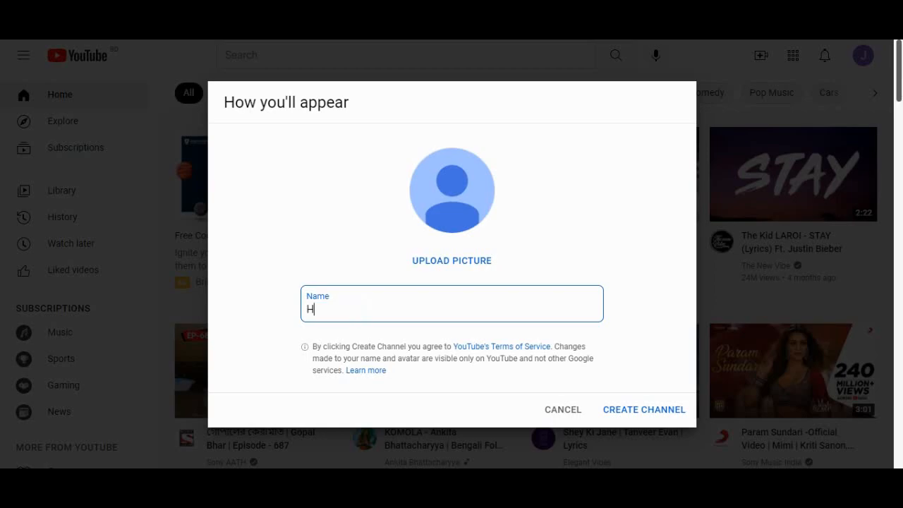
text(ow To B)
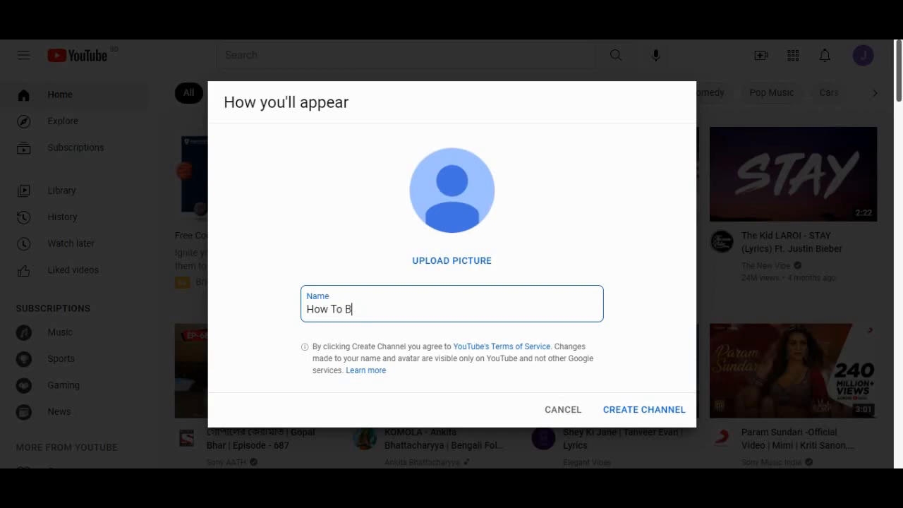
text(EE)
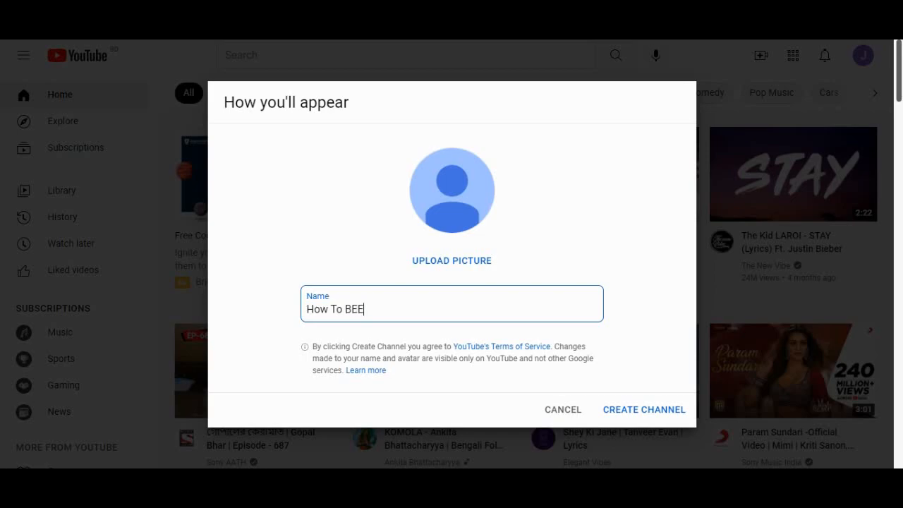
Step: Bring the Desktop How To BEE logo folder up beside the upload picture dialog
click(450, 260)
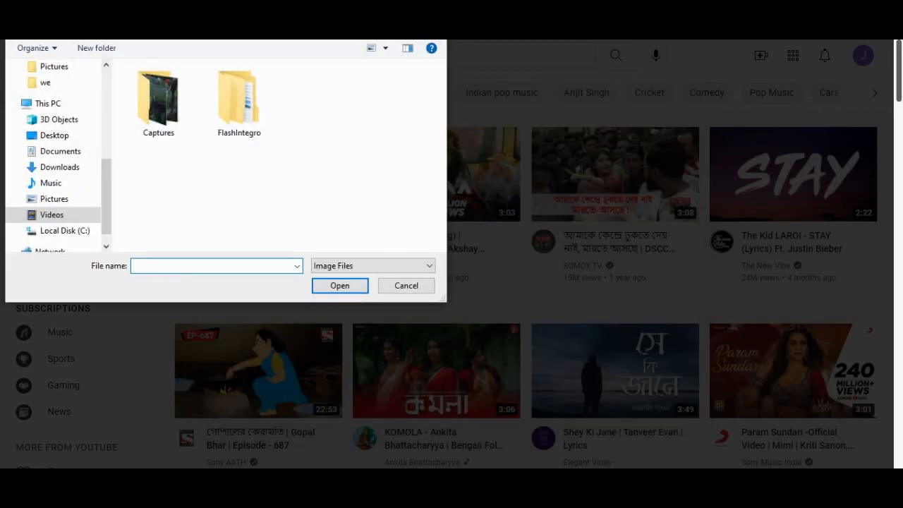
click(406, 285)
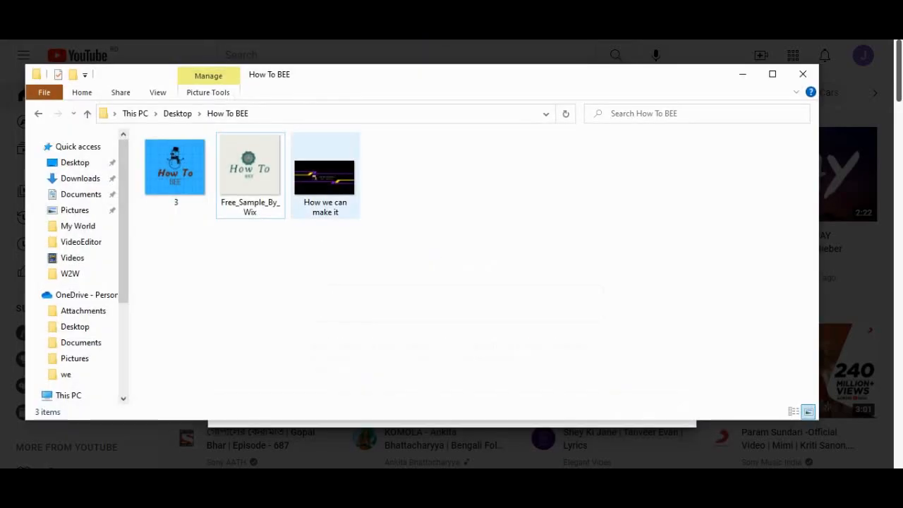
drag(175, 167, 500, 420)
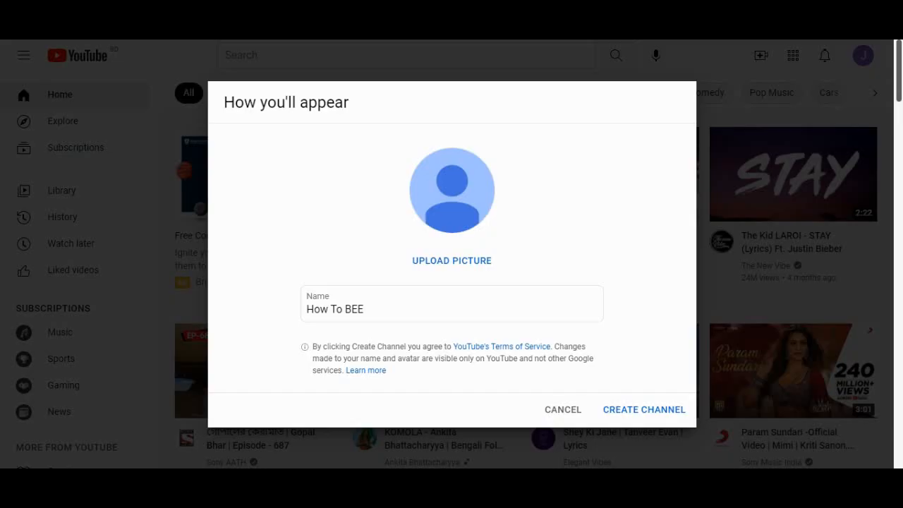
click(450, 260)
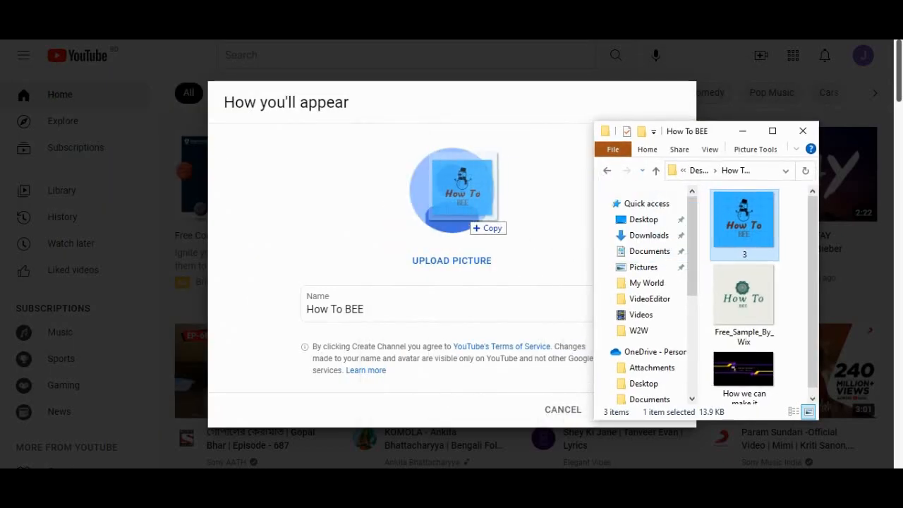
click(801, 130)
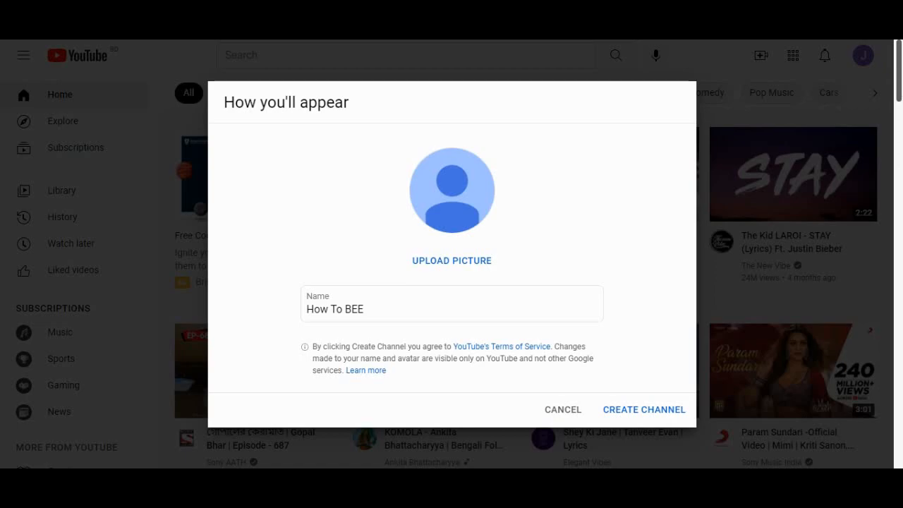
Step: Upload snowman logo image '3' as the channel picture, ready for cropping
click(451, 261)
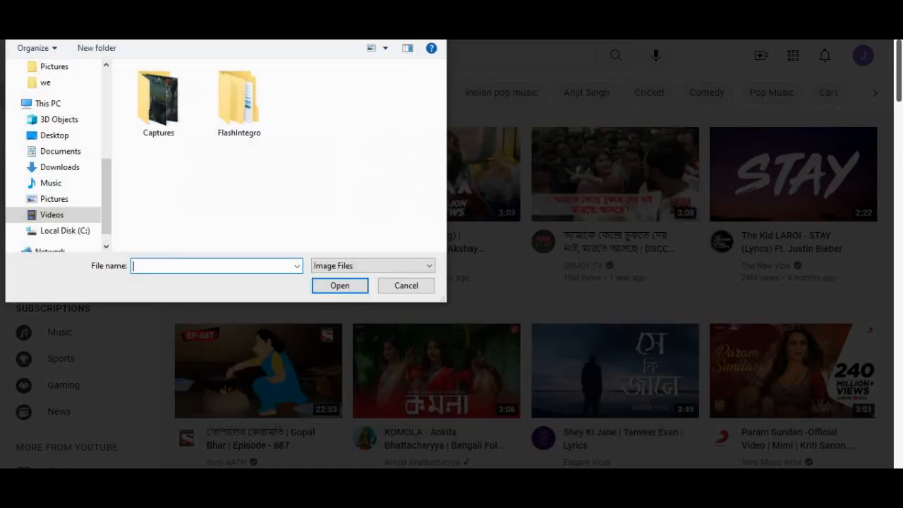
scroll(down, 3)
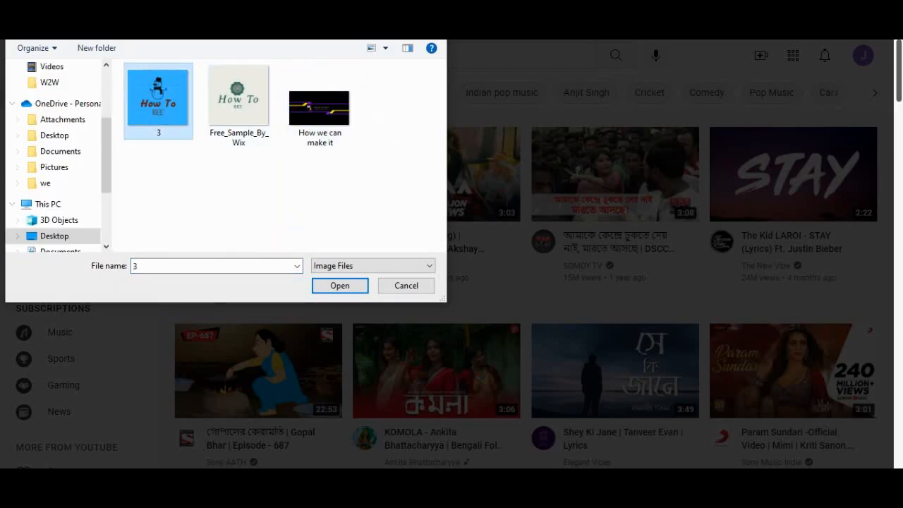
click(339, 285)
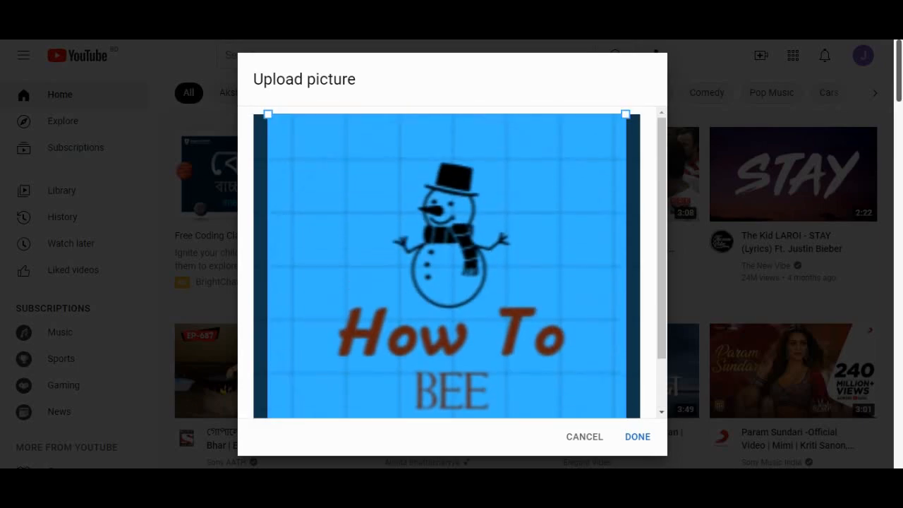
Step: Confirm the cropped snowman logo and create the How To BEE channel
click(636, 436)
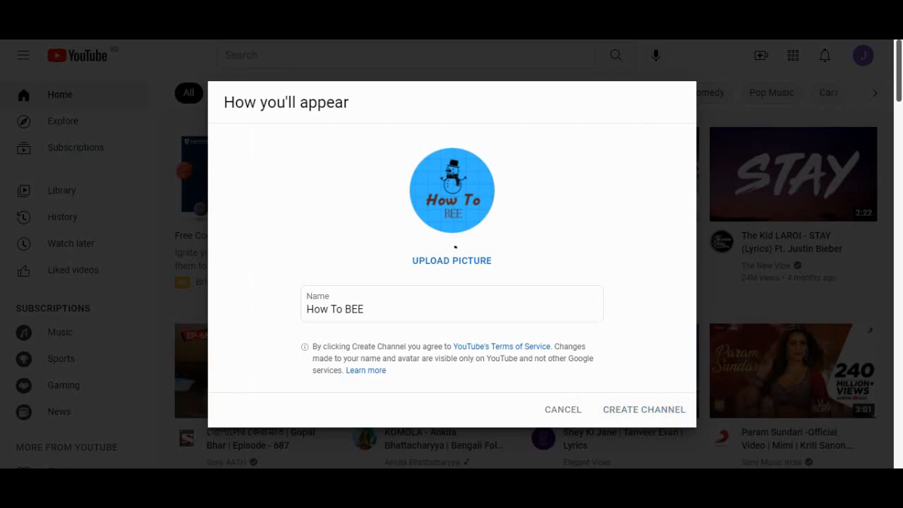
click(451, 260)
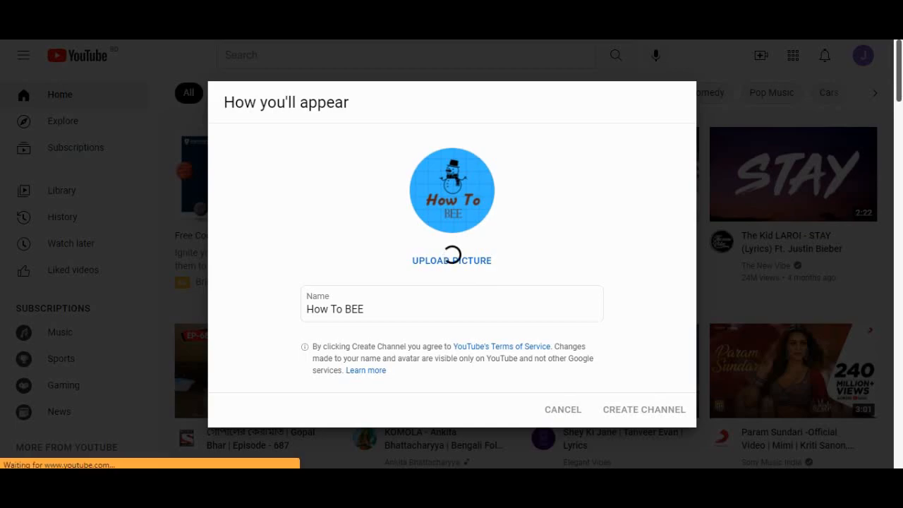
click(643, 410)
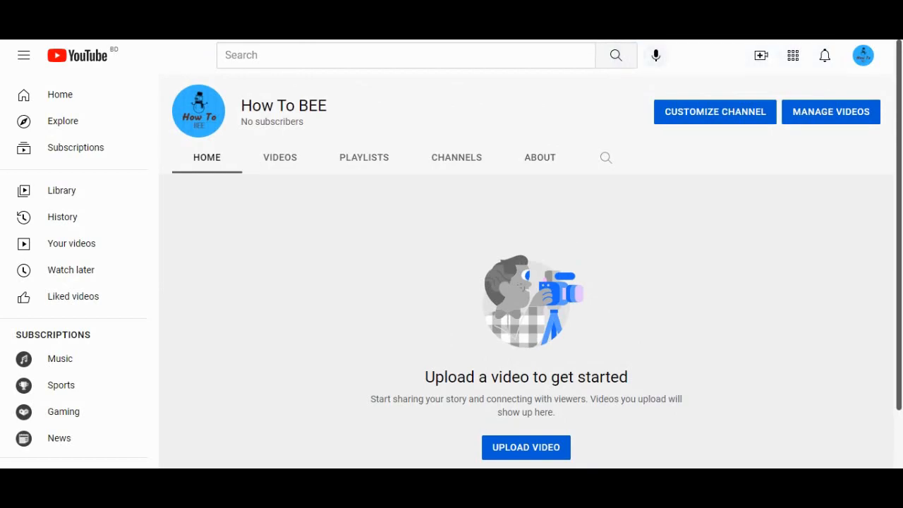
scroll(down, 3)
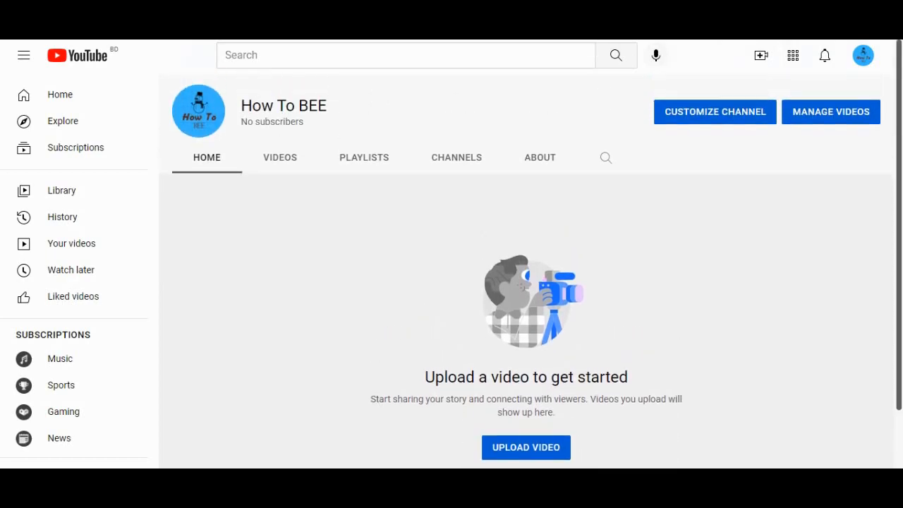
scroll(down, 3)
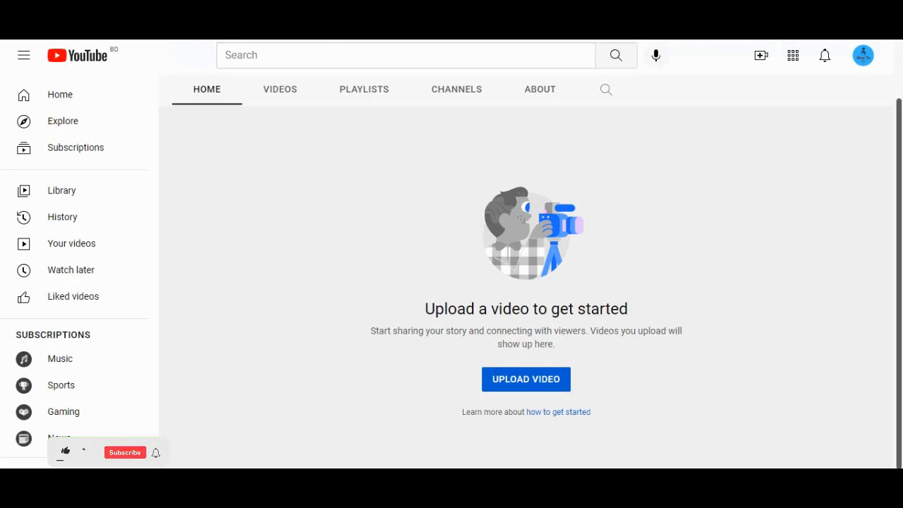
click(64, 452)
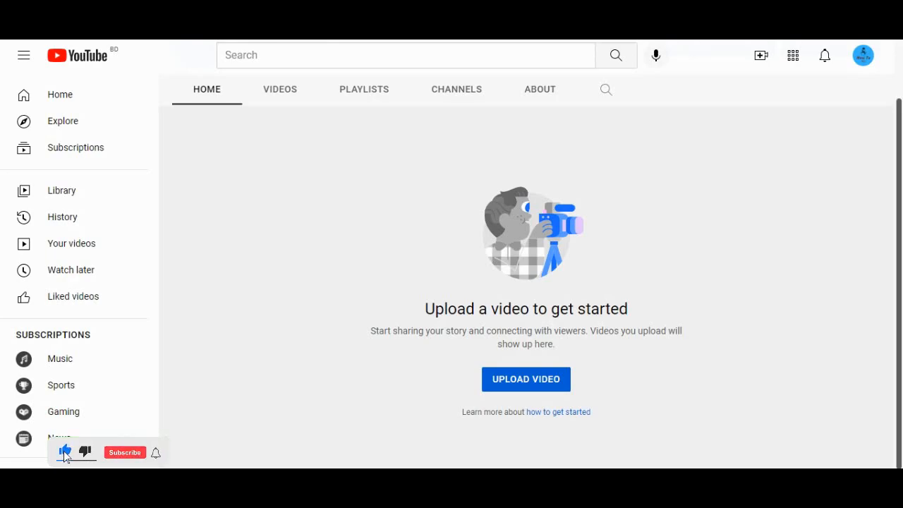
click(125, 452)
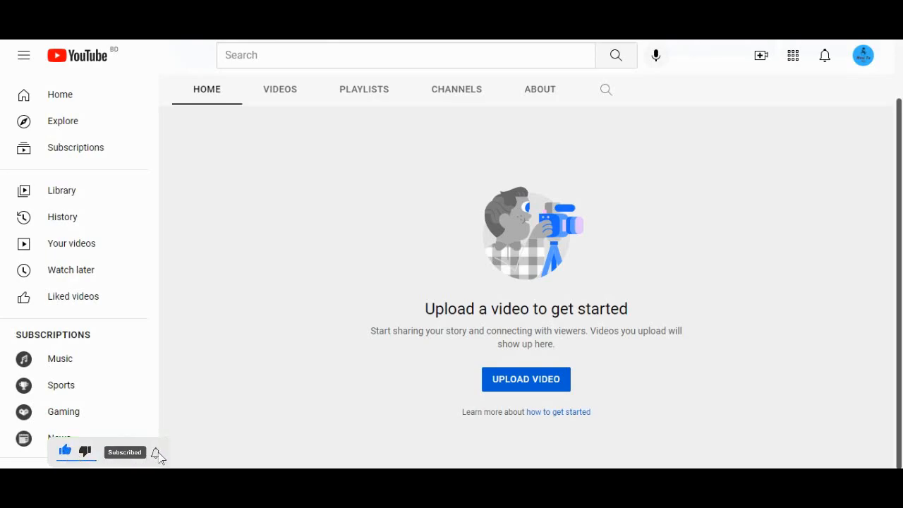